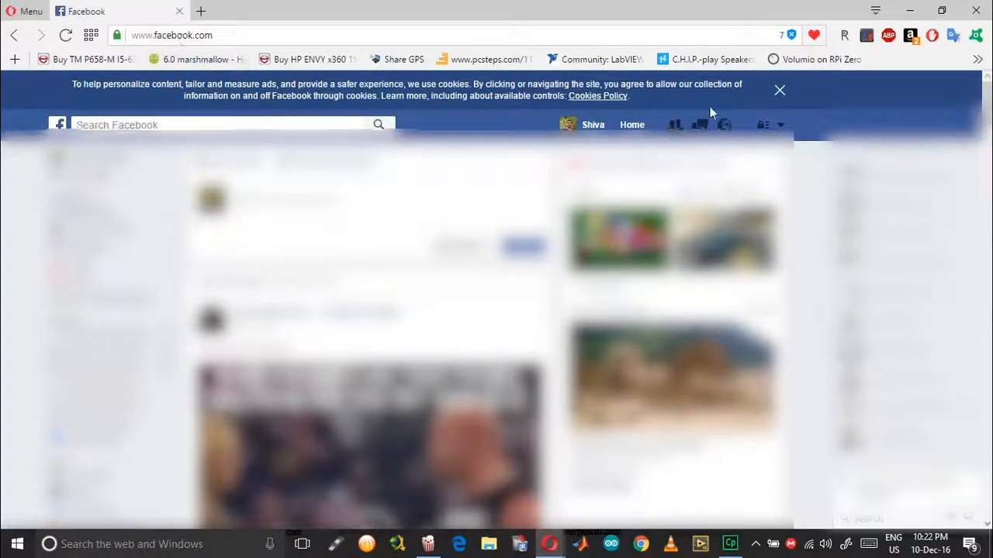
Reload Facebook and start AdBlock's block-an-ad picker on the page
left_click(778, 89)
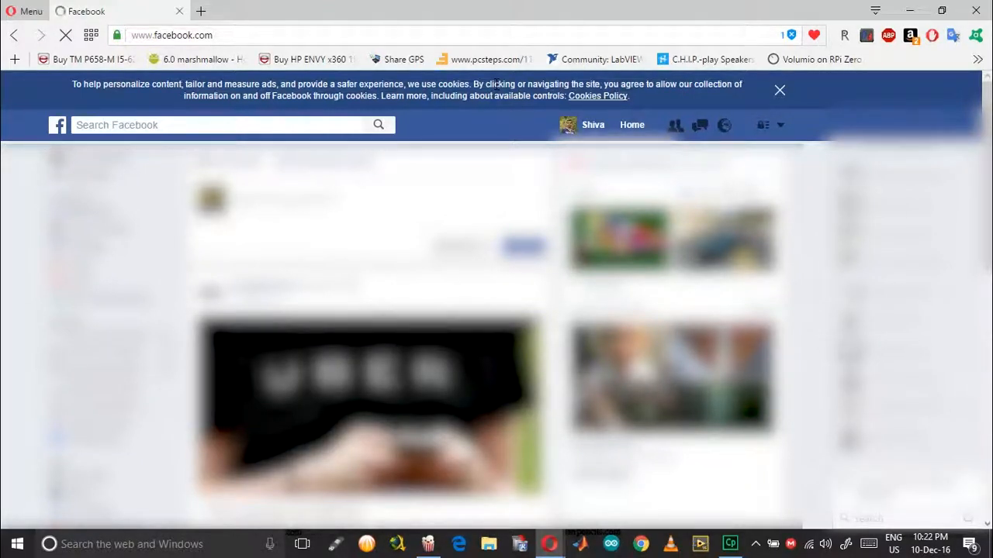
mouse_move(934, 52)
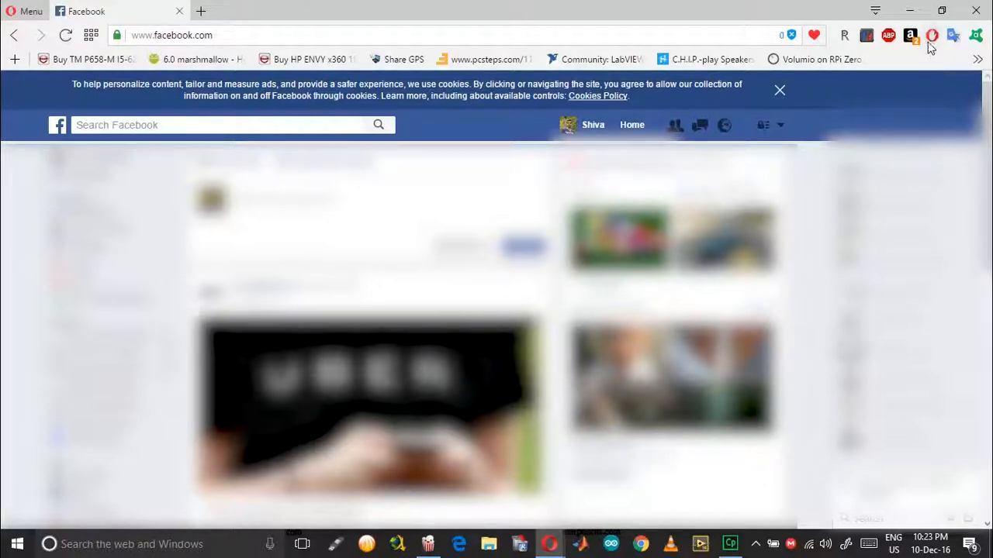
mouse_move(926, 47)
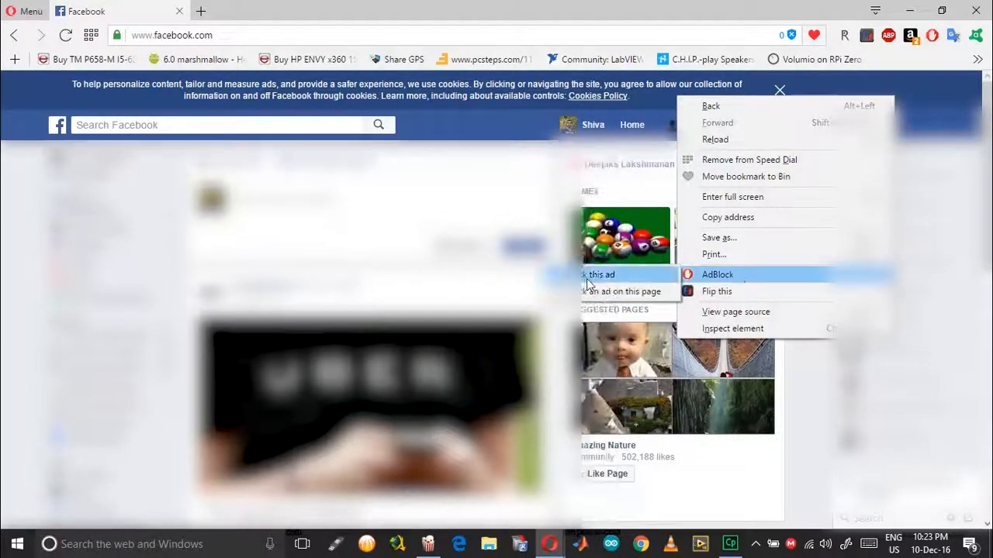
left_click(586, 277)
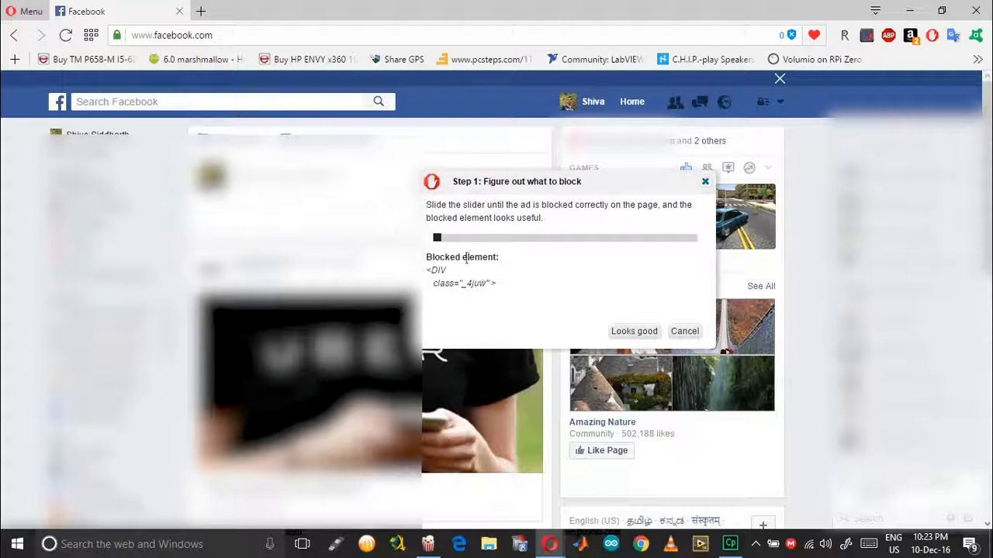
Slide AdBlock's picker outward until it selects the whole fbPageBanner cookie banner
left_click_drag(437, 237, 521, 238)
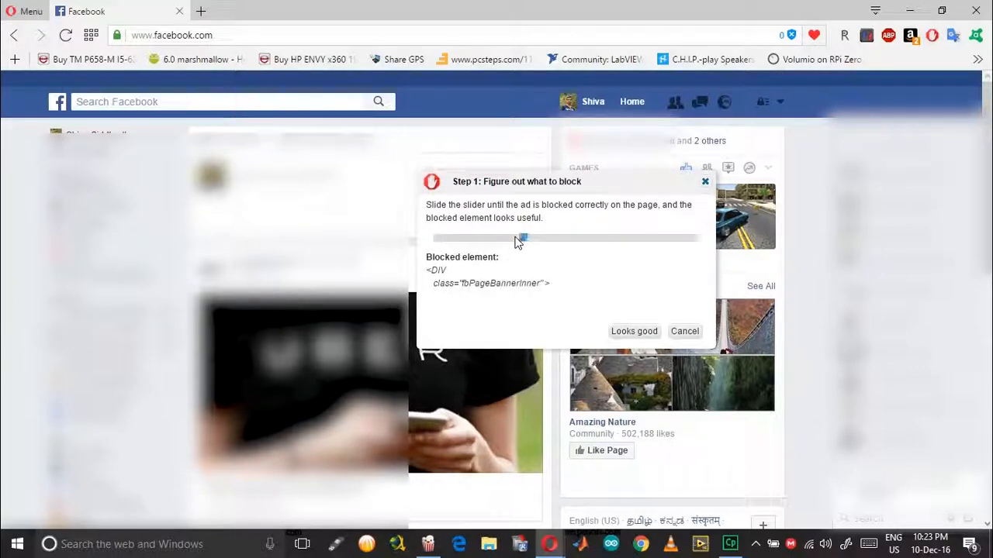
left_click_drag(522, 238, 608, 238)
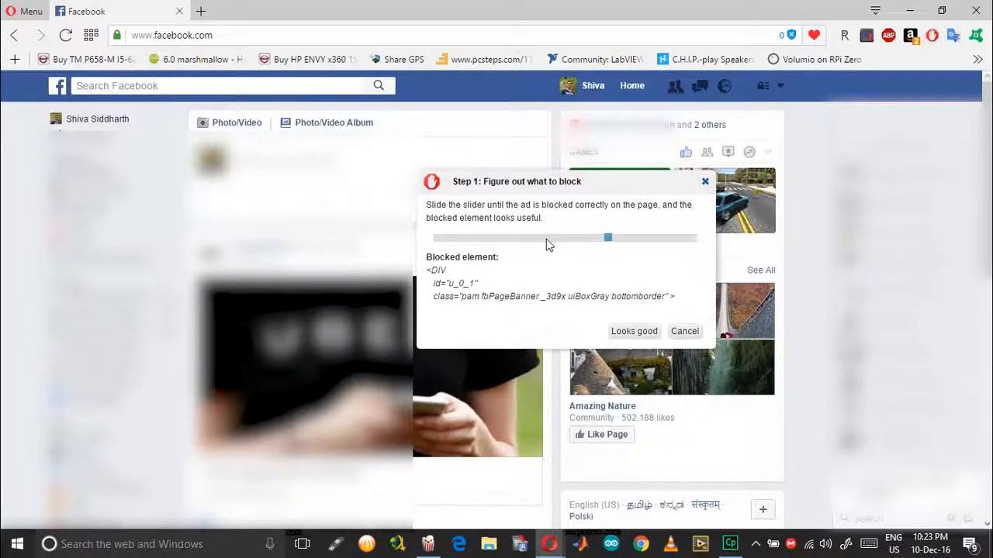
left_click_drag(608, 237, 522, 237)
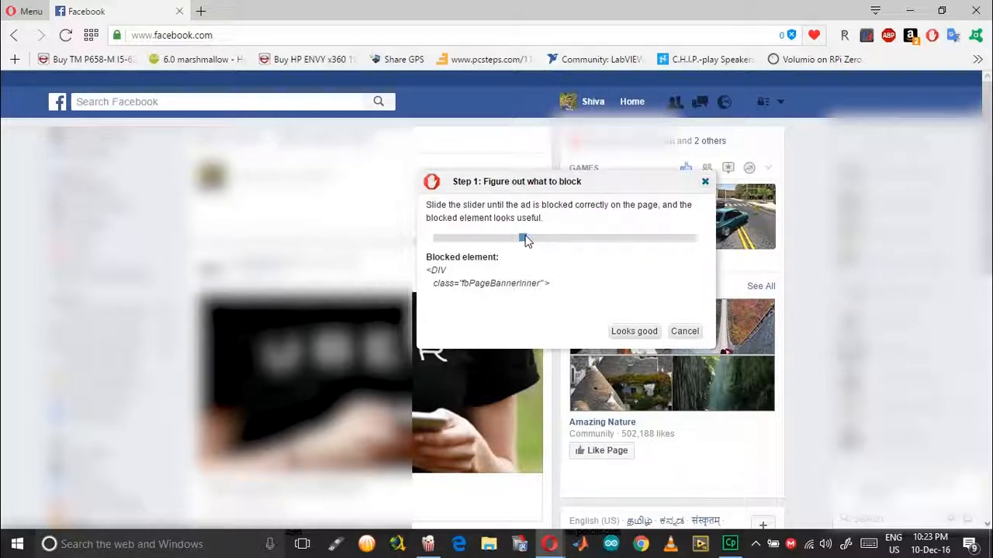
left_click_drag(522, 239, 607, 238)
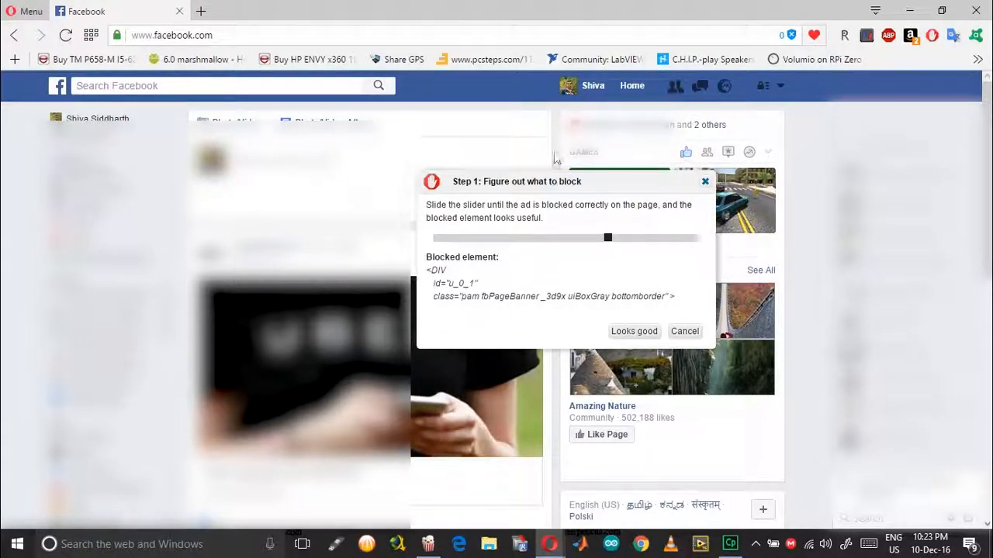
mouse_move(615, 337)
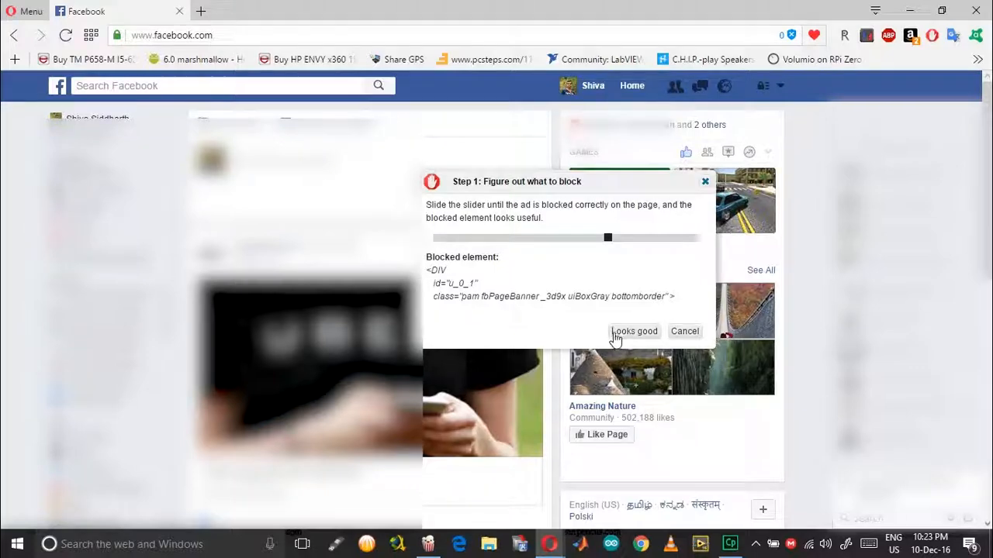
Confirm the banner block with 'Looks good' and reload Facebook to verify it stays hidden
left_click(635, 331)
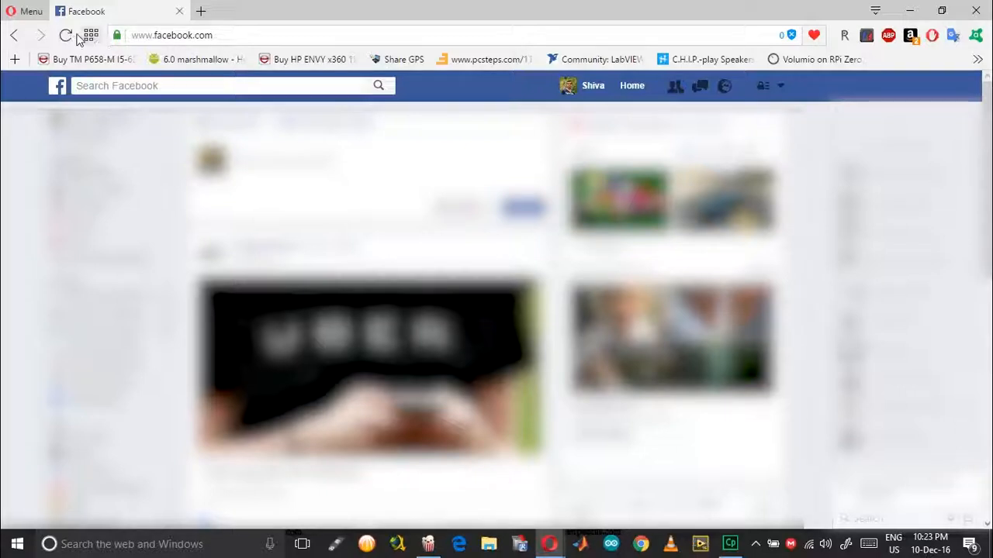
left_click(63, 36)
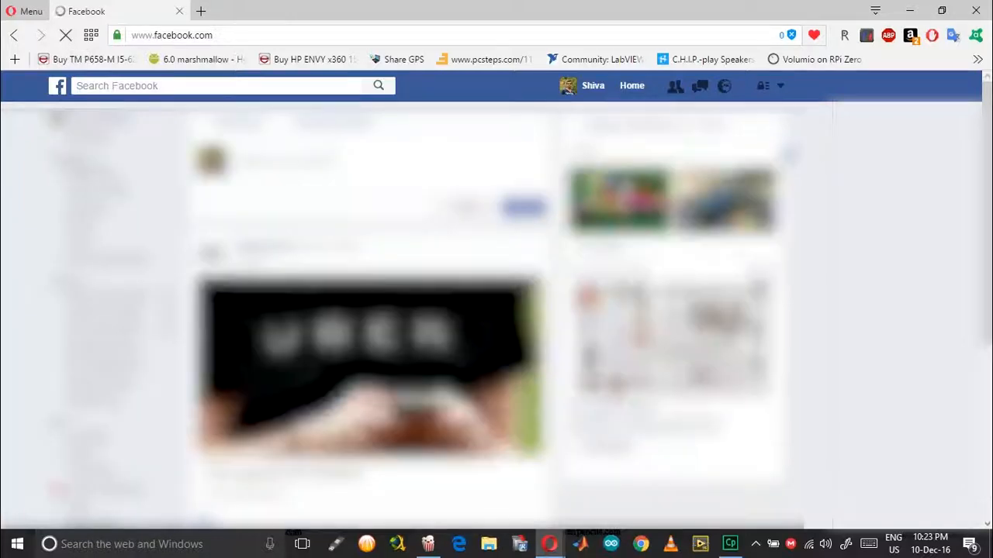